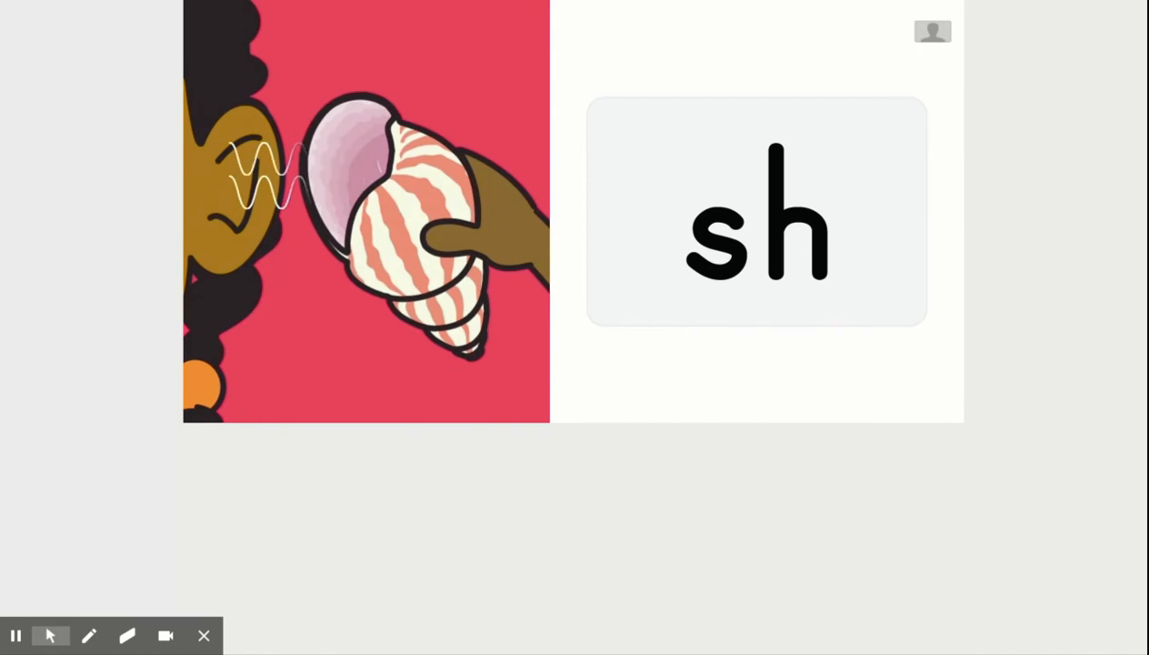
drag(291, 178, 355, 178)
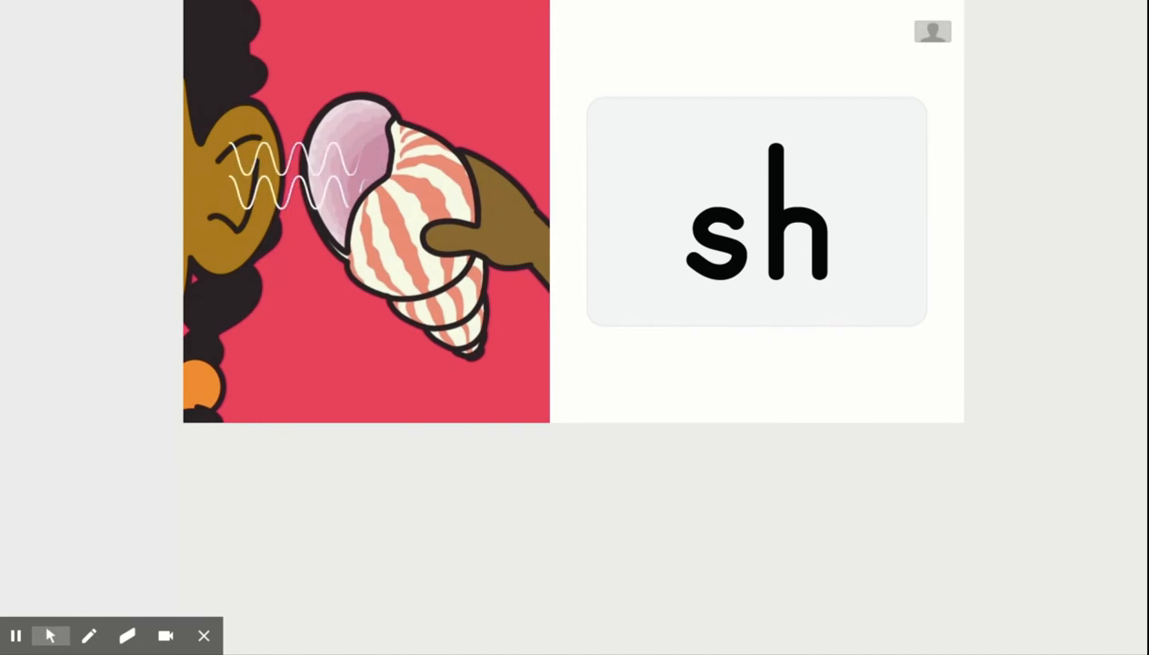